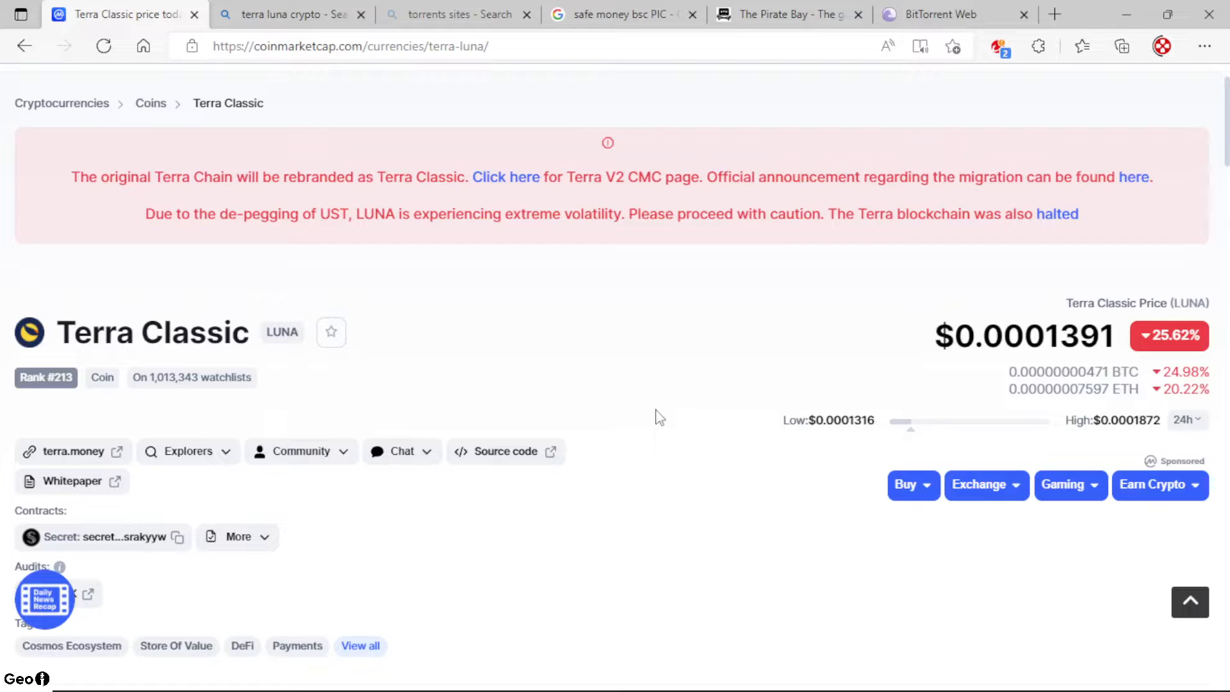
mouse_move(661, 396)
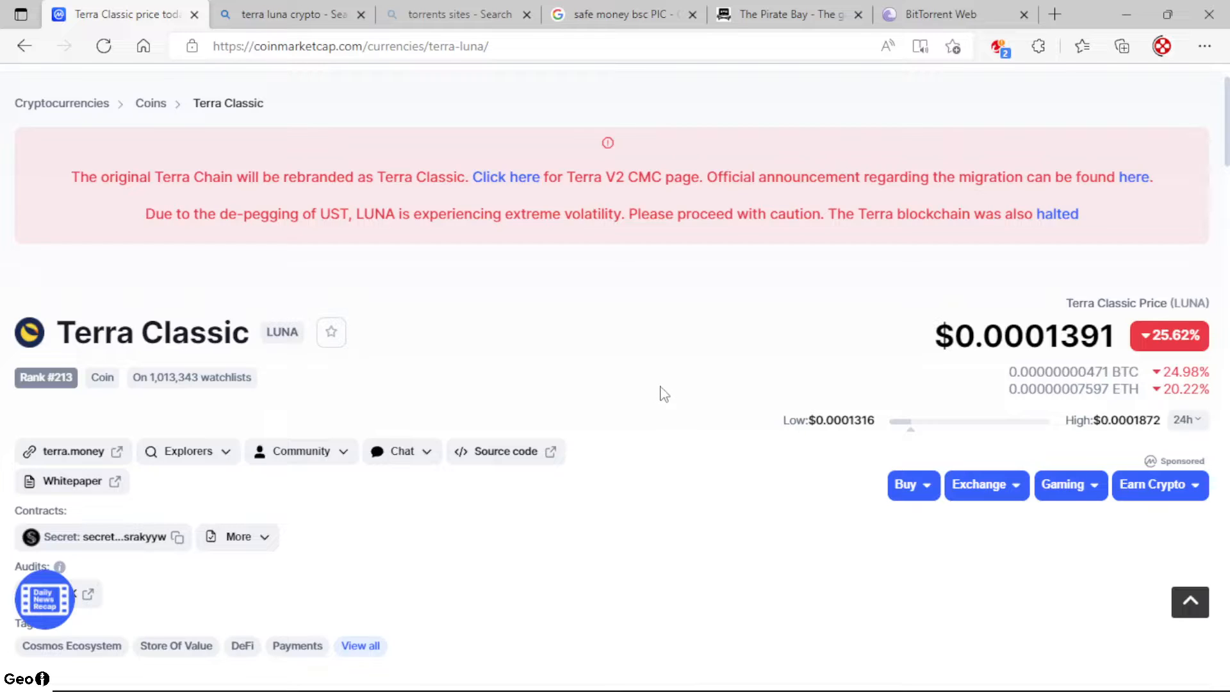
mouse_move(679, 389)
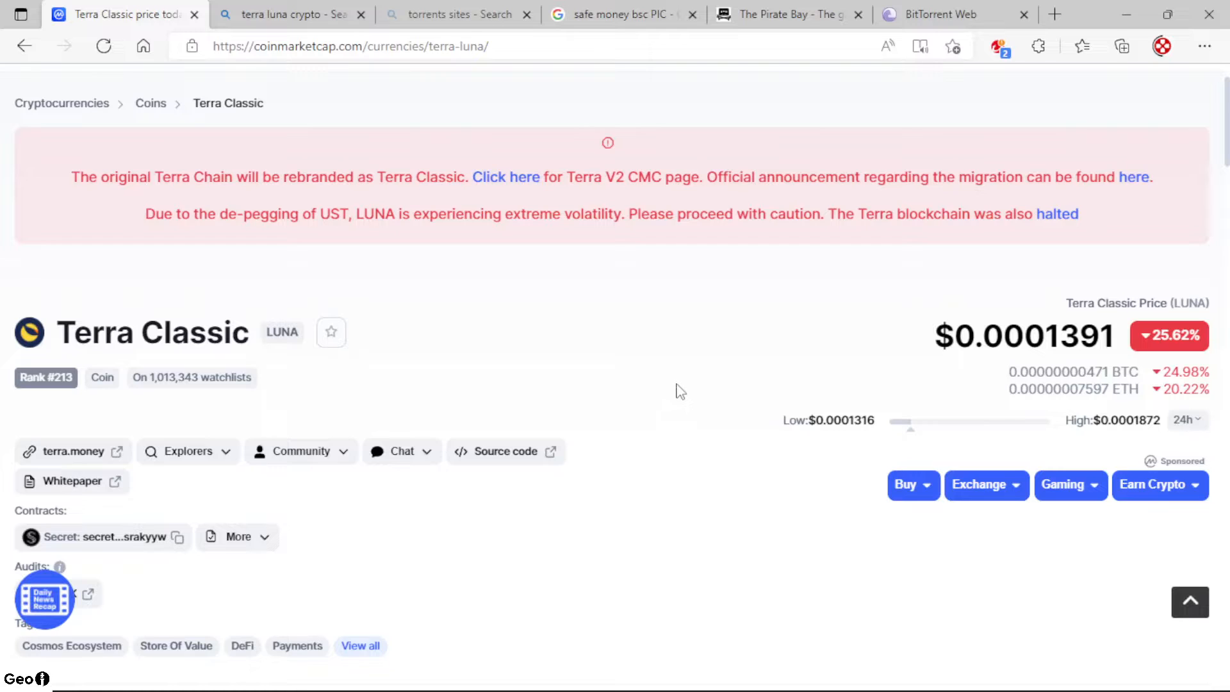
mouse_move(679, 387)
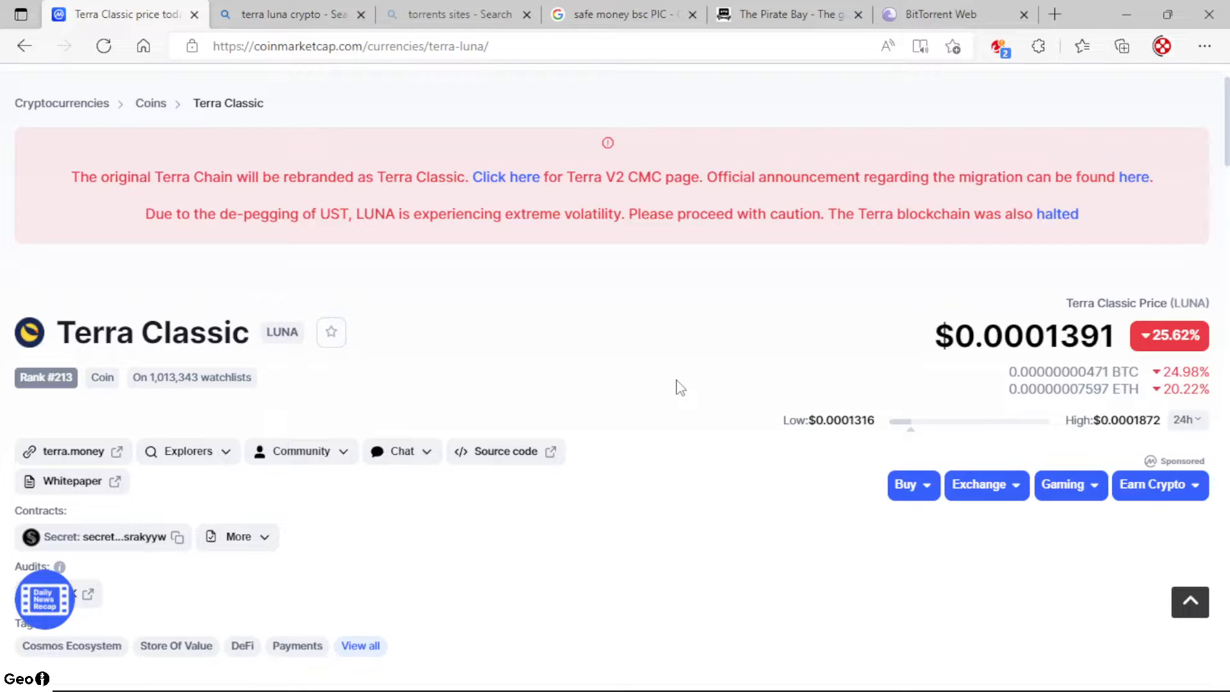
mouse_move(676, 374)
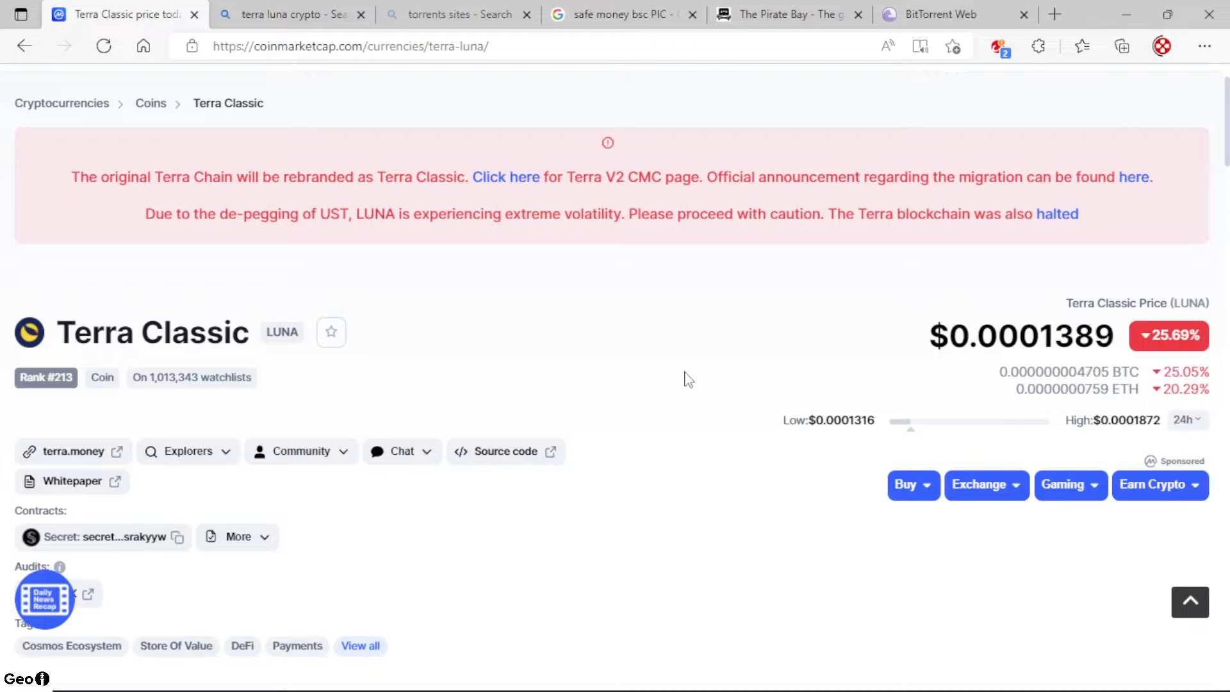
mouse_move(683, 378)
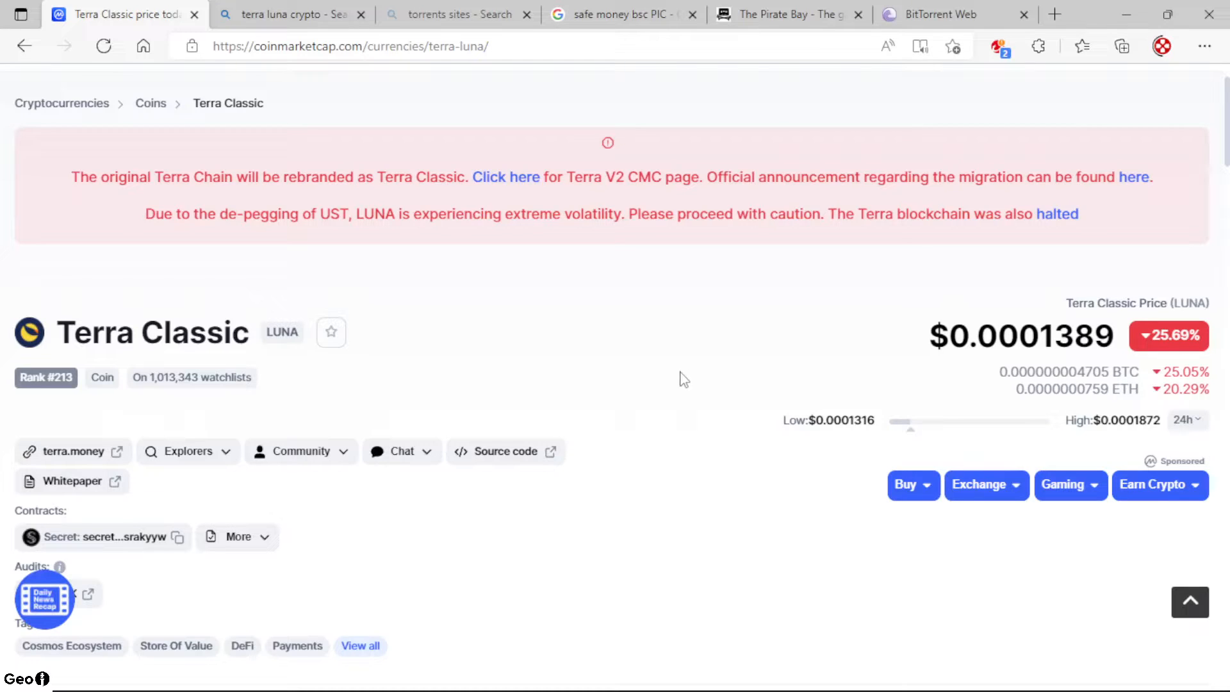
mouse_move(685, 392)
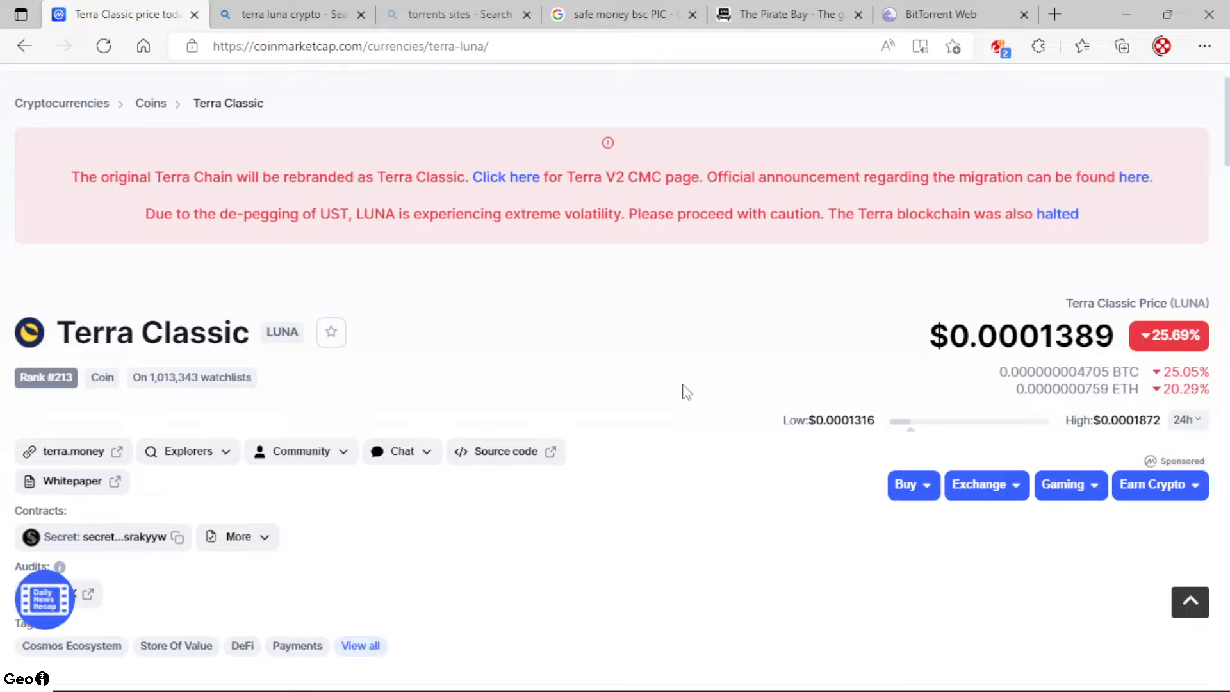
mouse_move(736, 377)
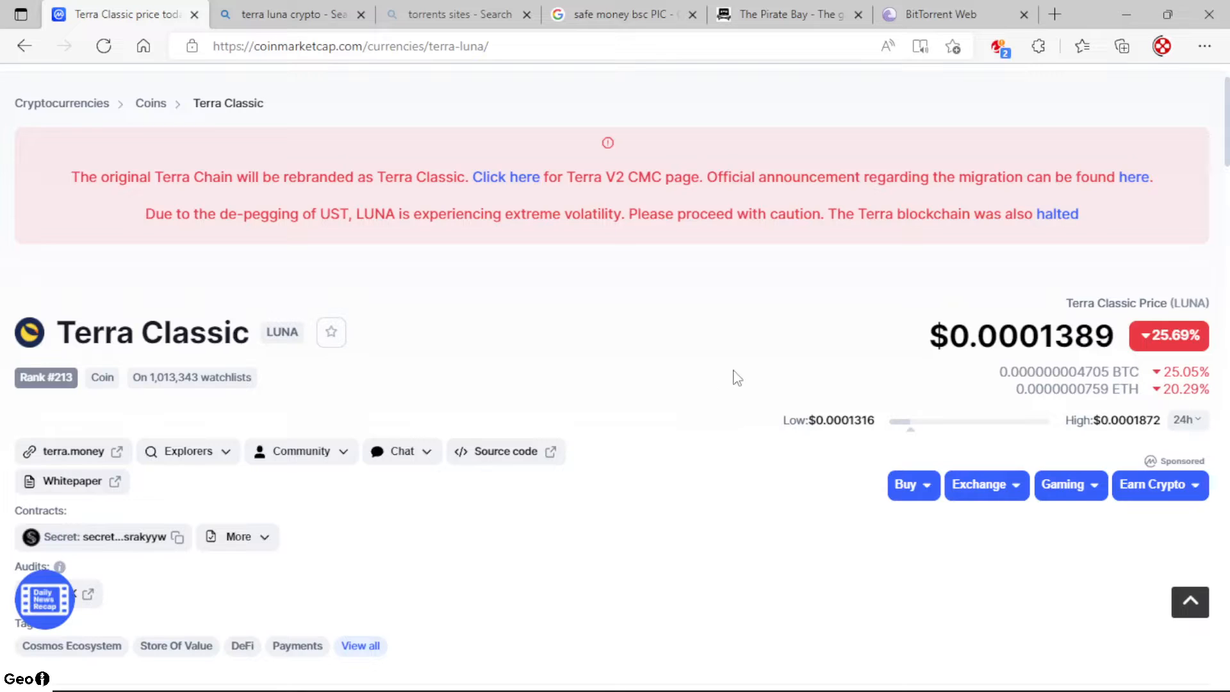
mouse_move(710, 369)
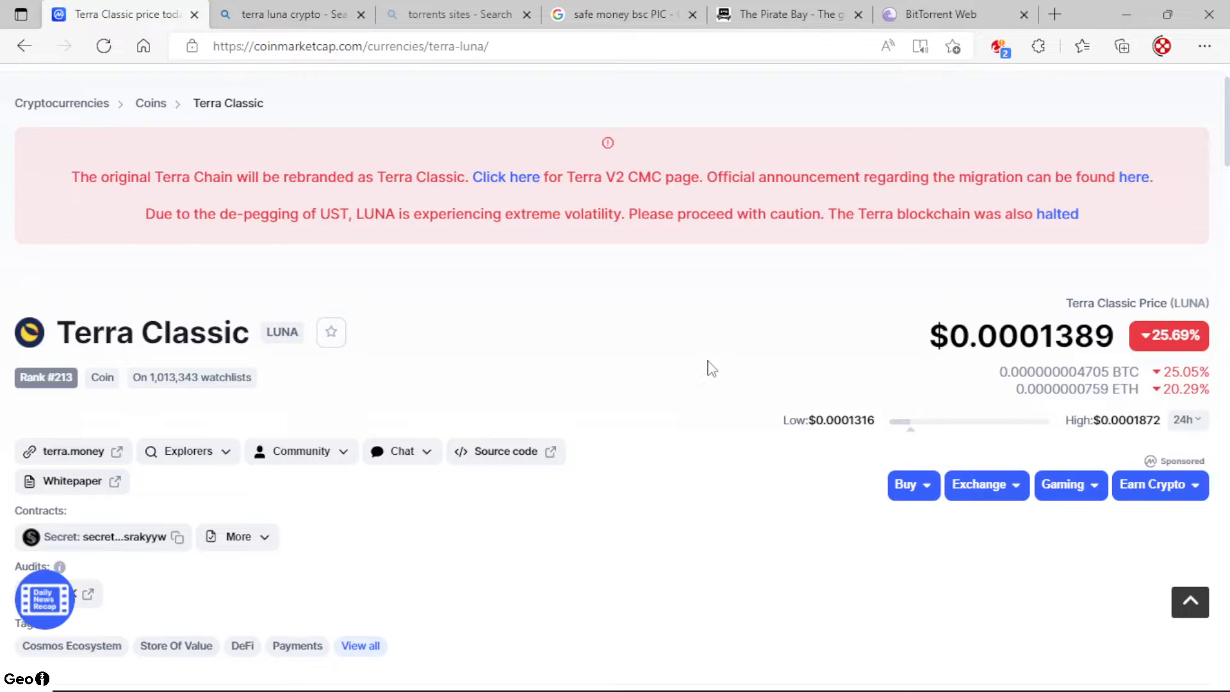
mouse_move(712, 272)
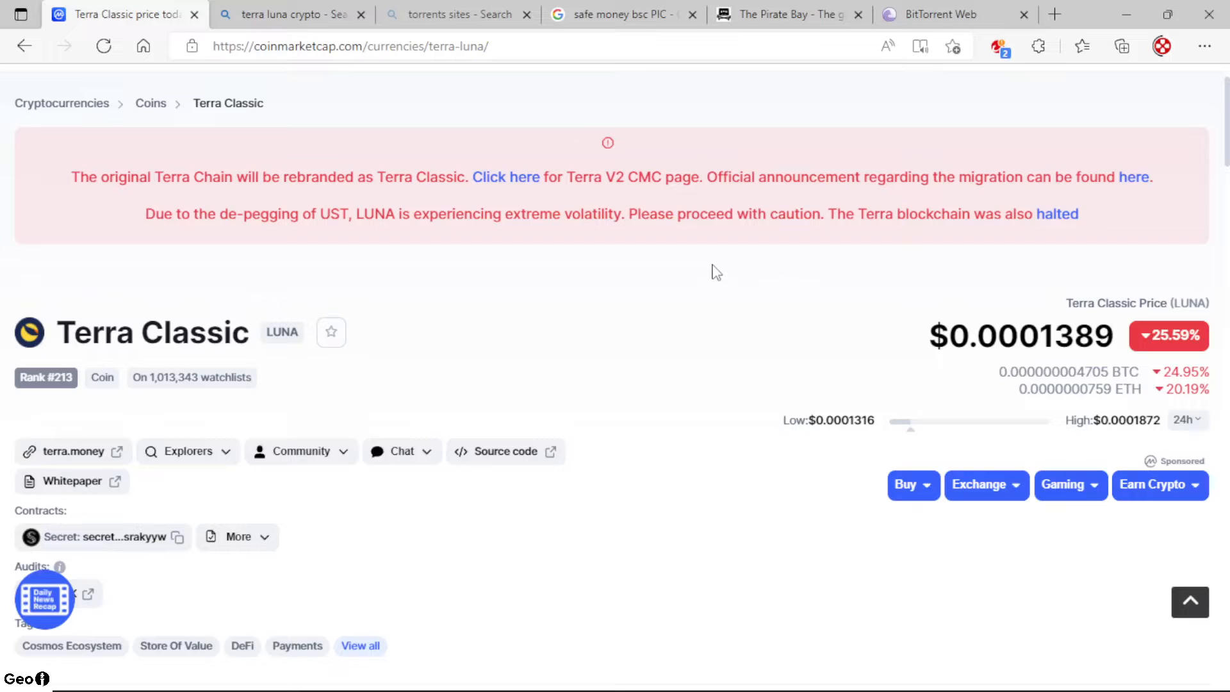
mouse_move(693, 278)
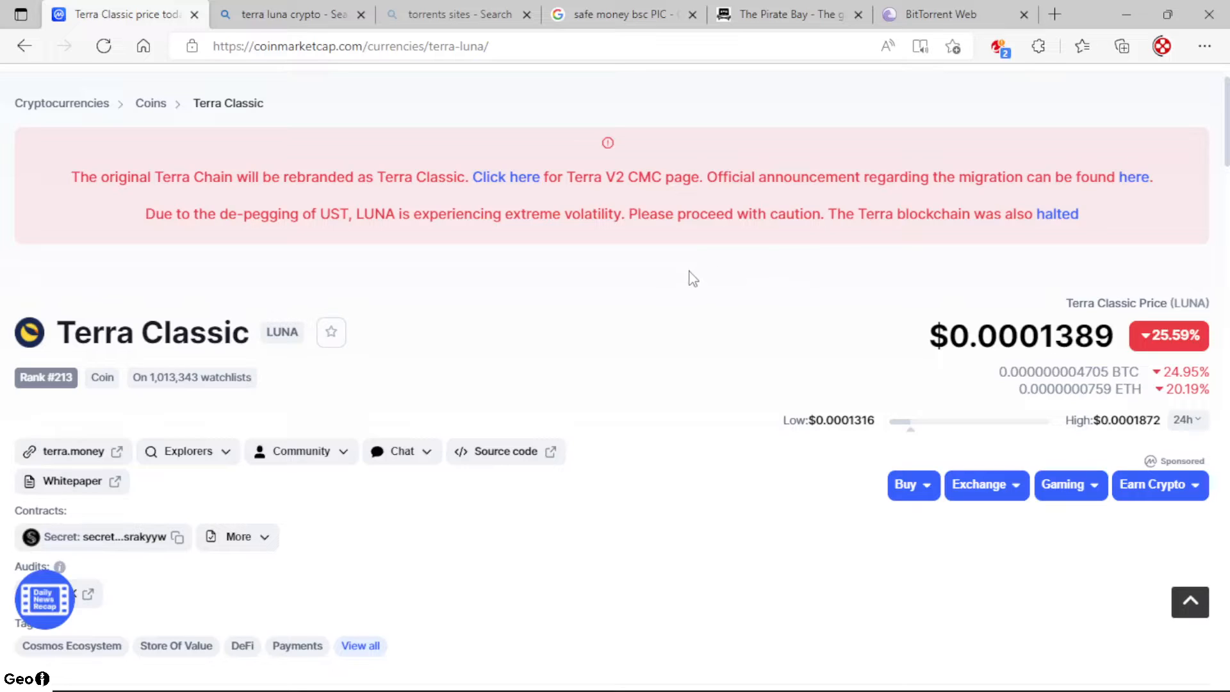
mouse_move(685, 283)
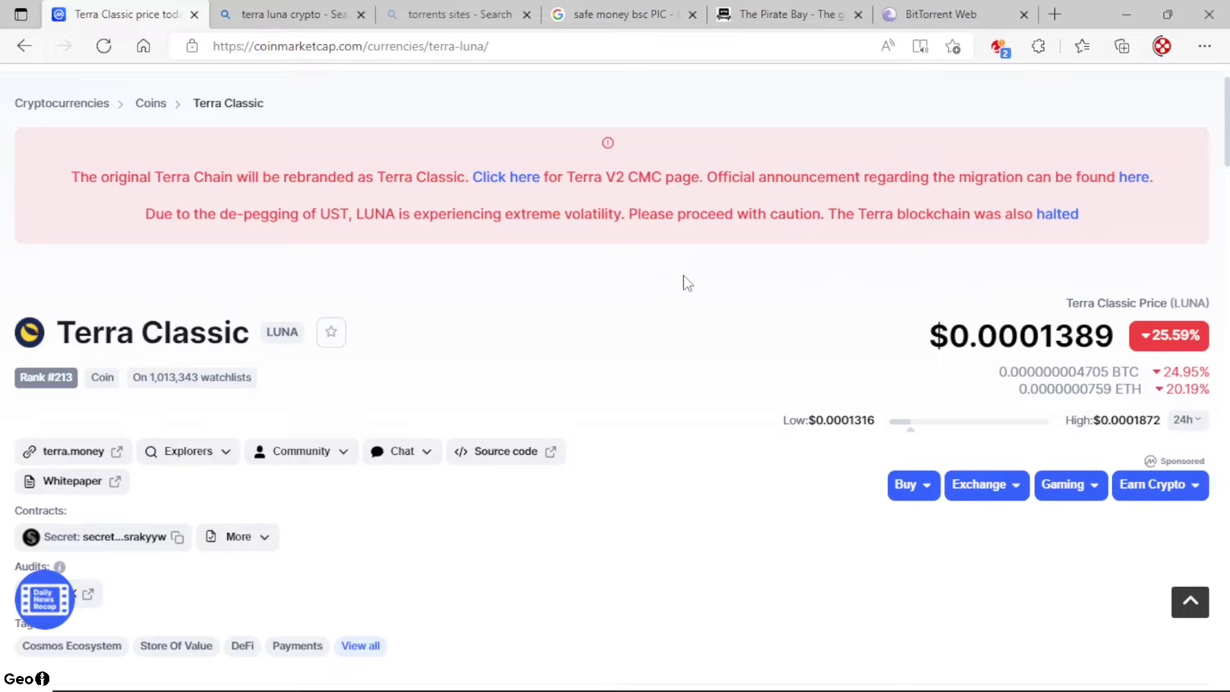
mouse_move(715, 300)
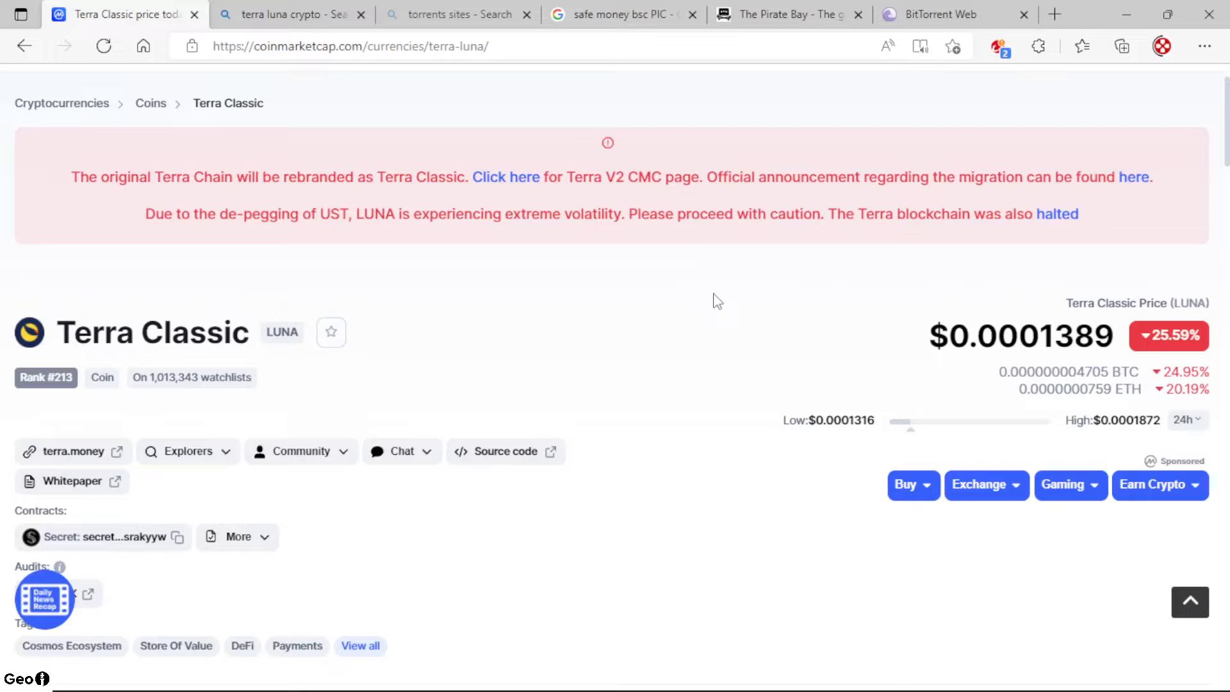
mouse_move(642, 323)
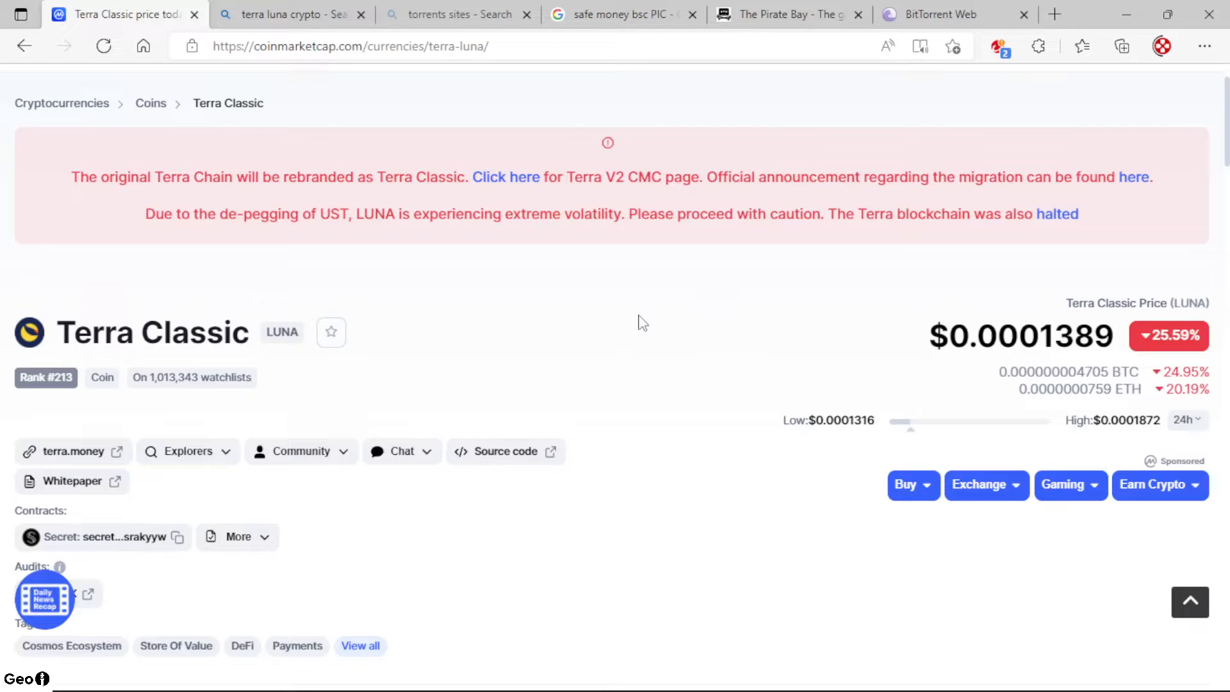
mouse_move(646, 327)
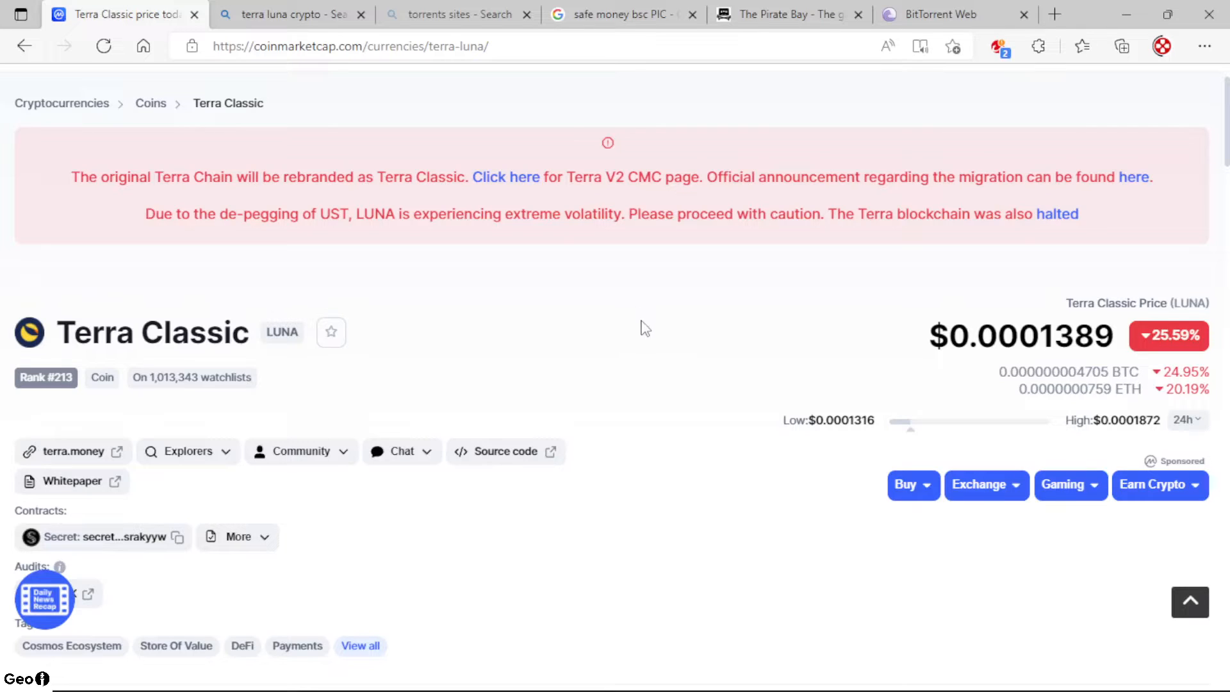
mouse_move(630, 329)
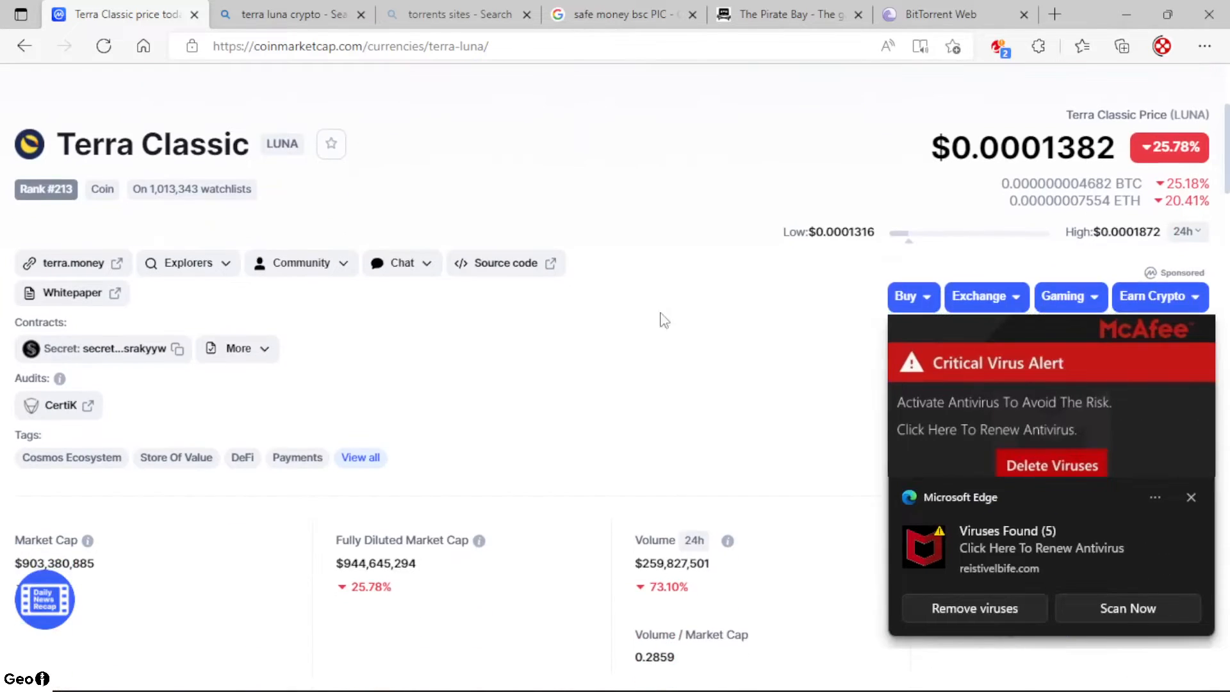
mouse_move(820, 328)
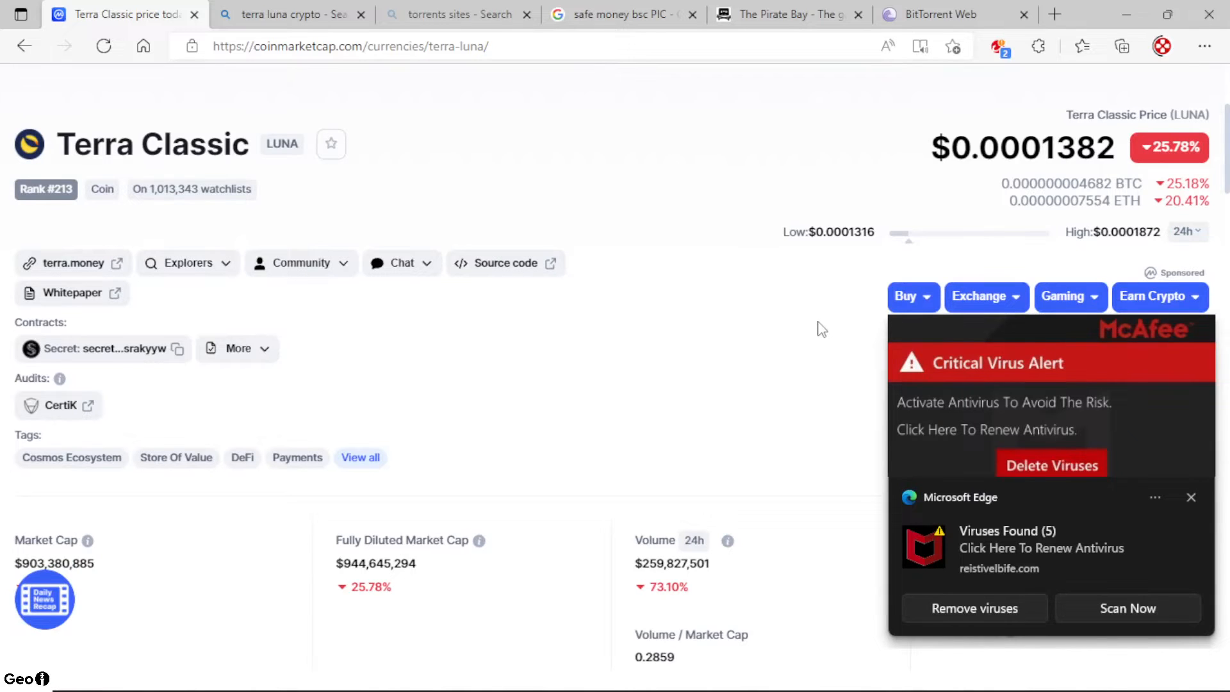
- Scroll down to Terra Classic's Market Cap and Volume (24h) statistics
scroll(down, 3)
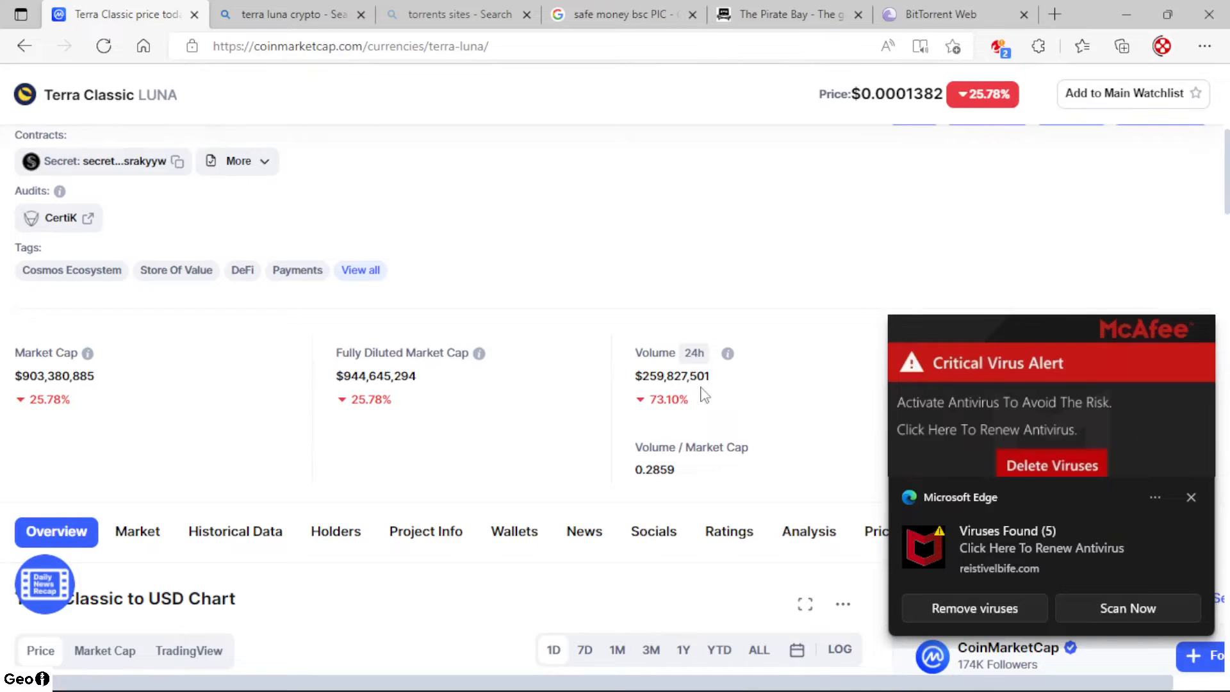
mouse_move(715, 389)
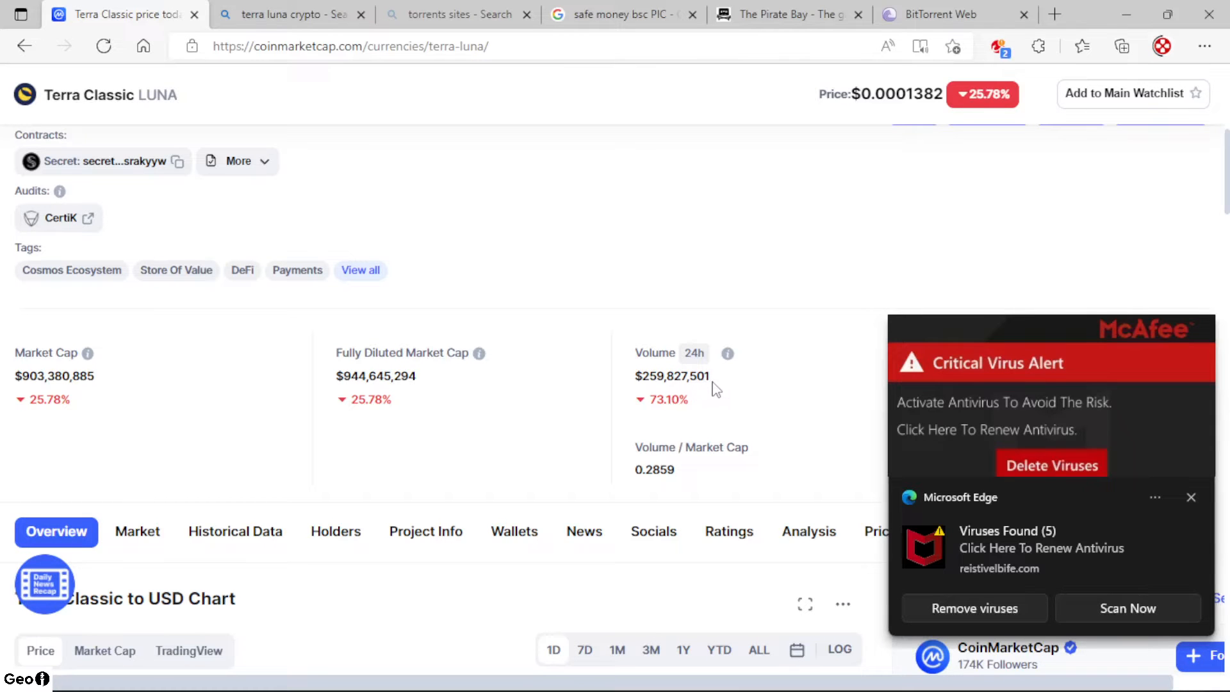
- Scroll down to the falling 1D Terra Classic to USD price chart
scroll(down, 3)
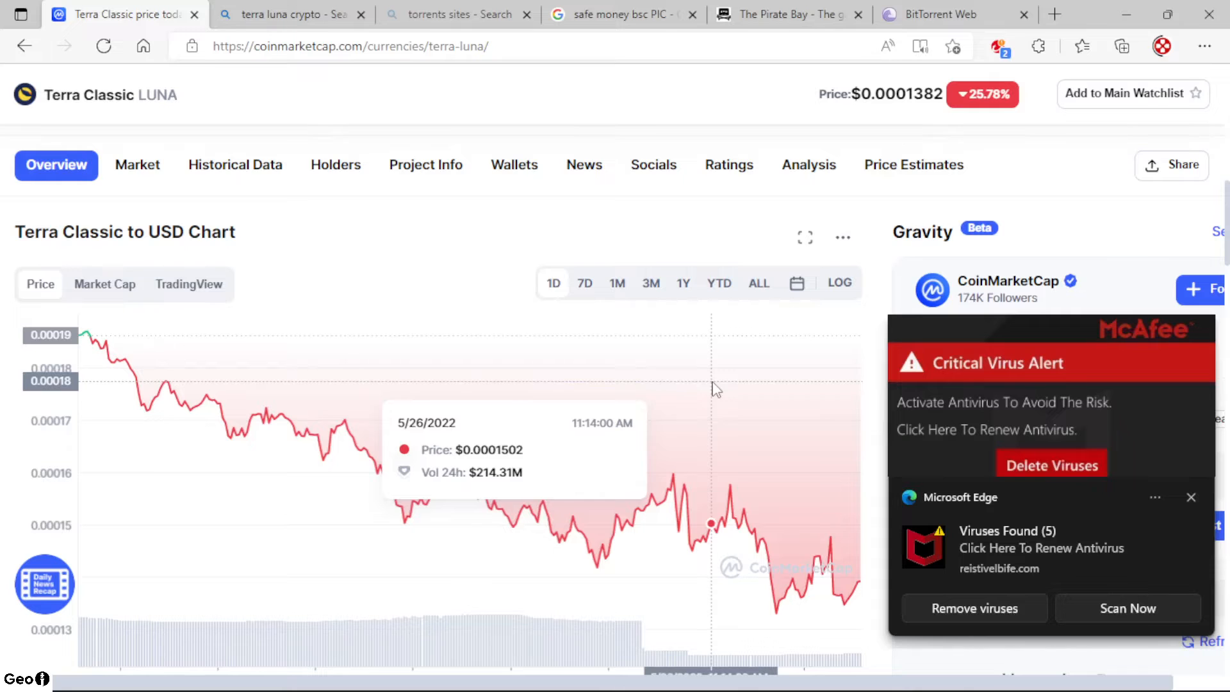
mouse_move(312, 405)
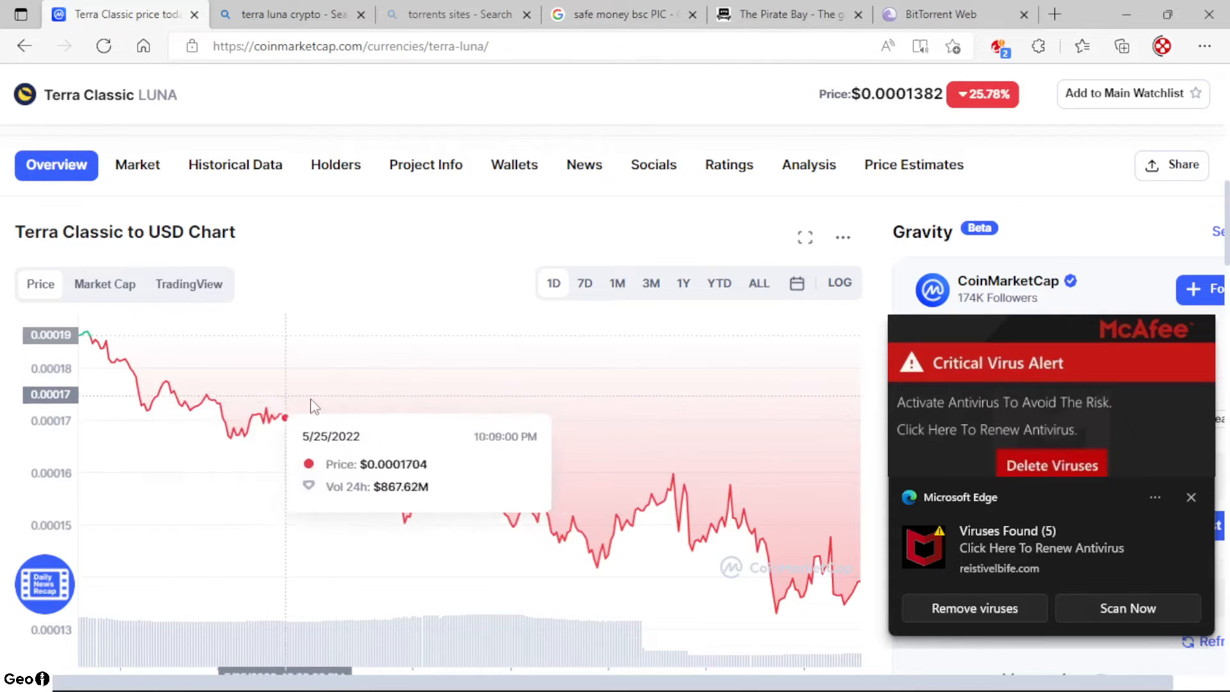
mouse_move(561, 446)
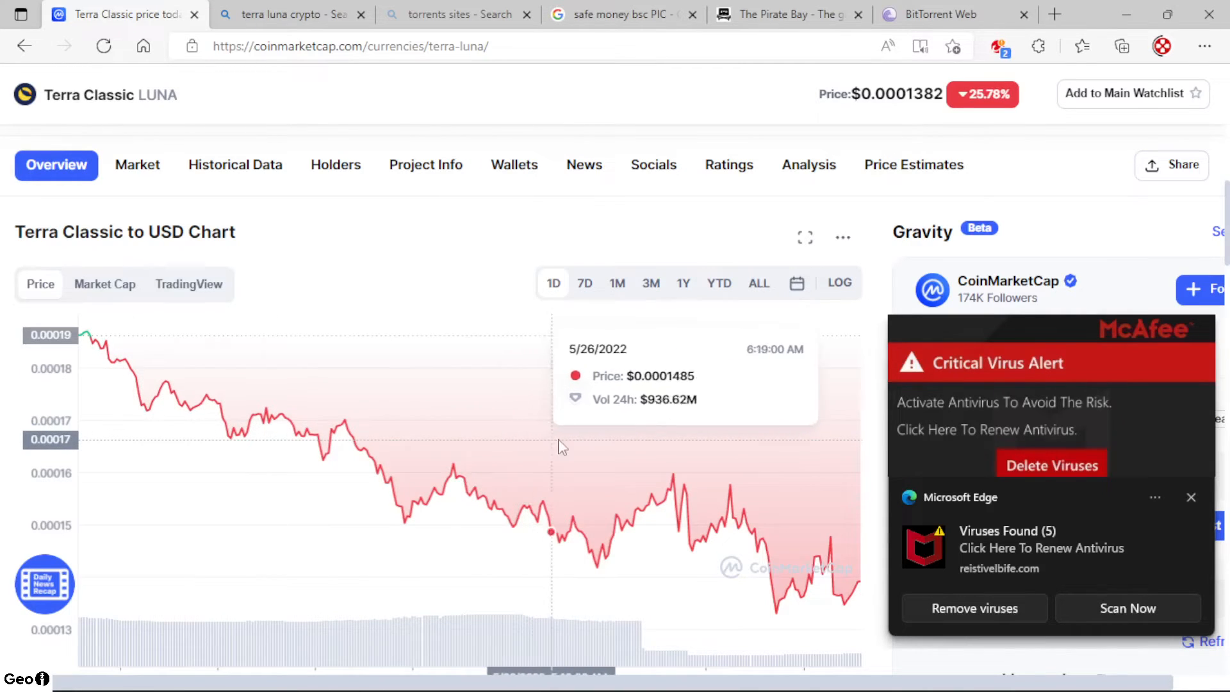
mouse_move(799, 433)
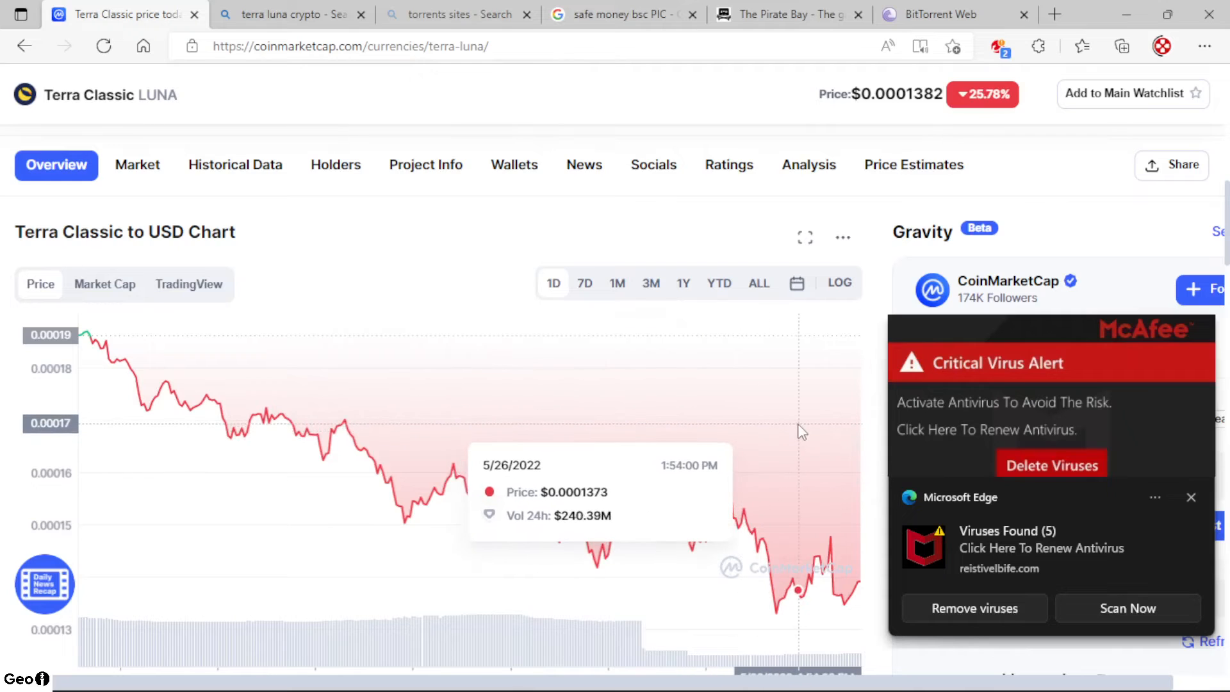
mouse_move(787, 415)
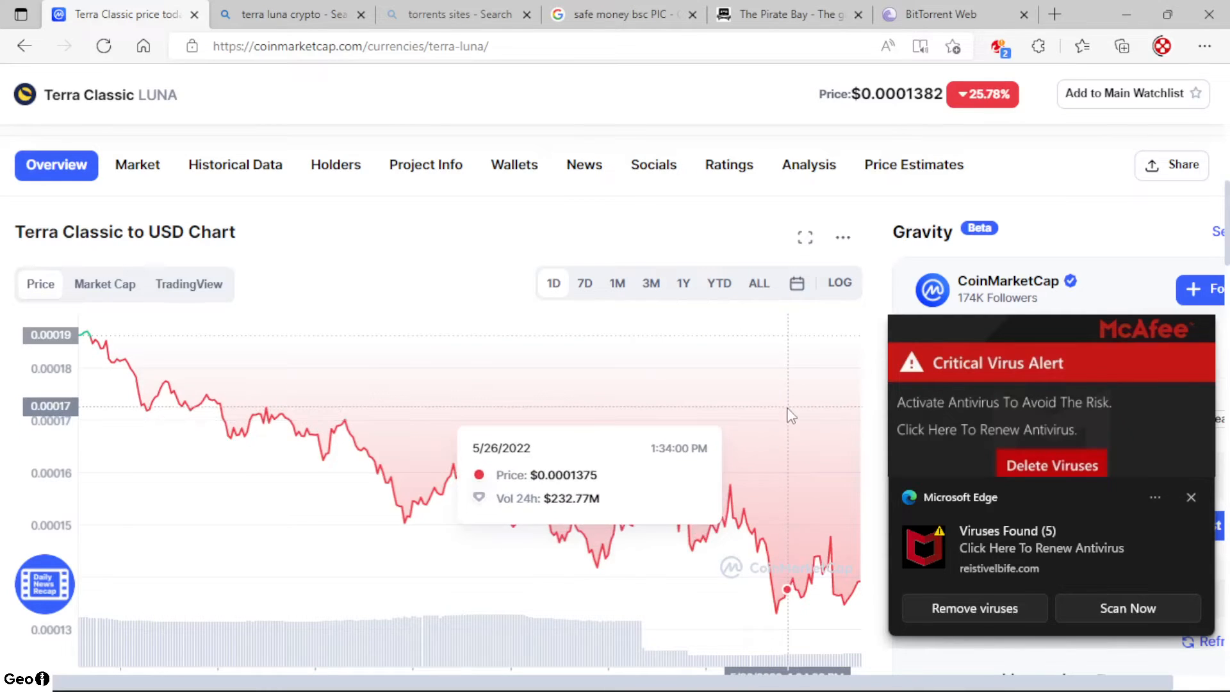
mouse_move(402, 327)
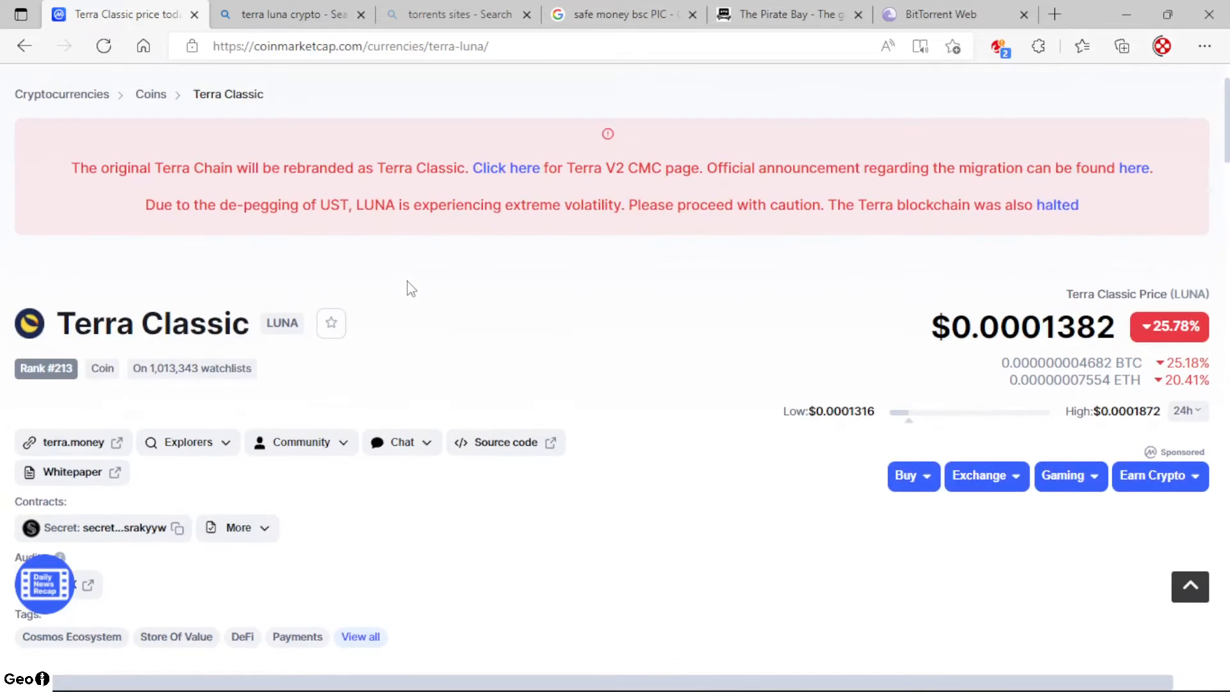
- Scroll past the rebrand warning to the LUNA price header and market stats, watching the live price
scroll(down, 3)
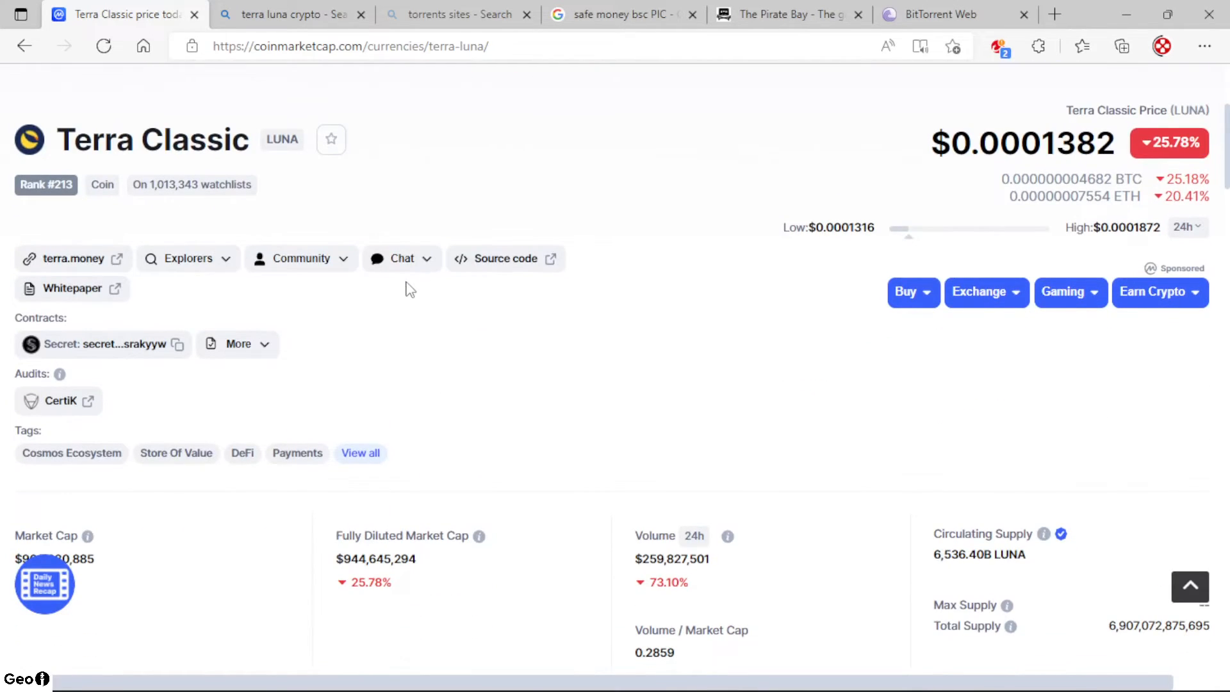
click(402, 258)
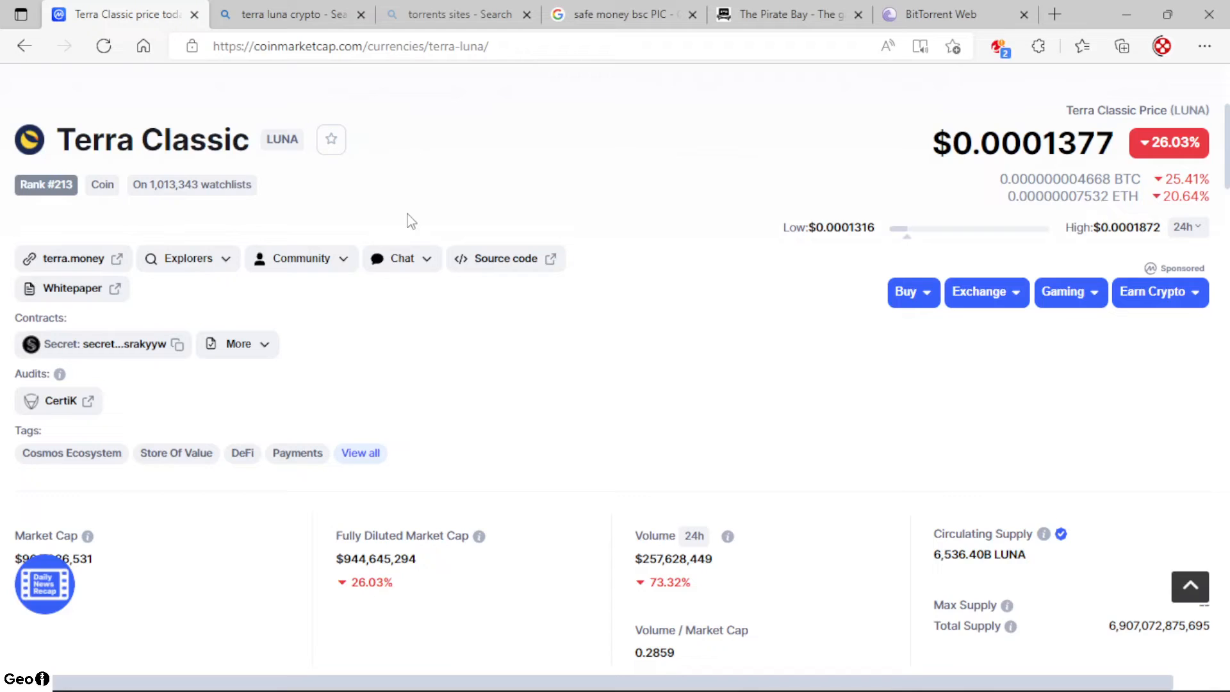
mouse_move(400, 215)
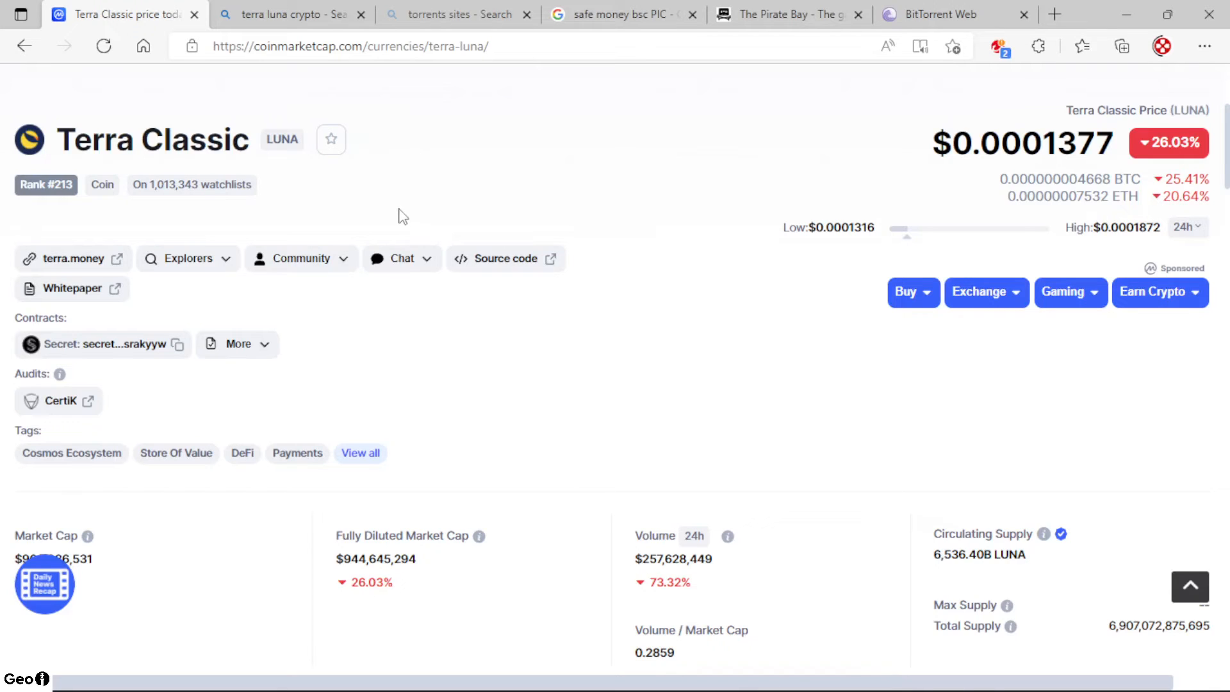
mouse_move(401, 210)
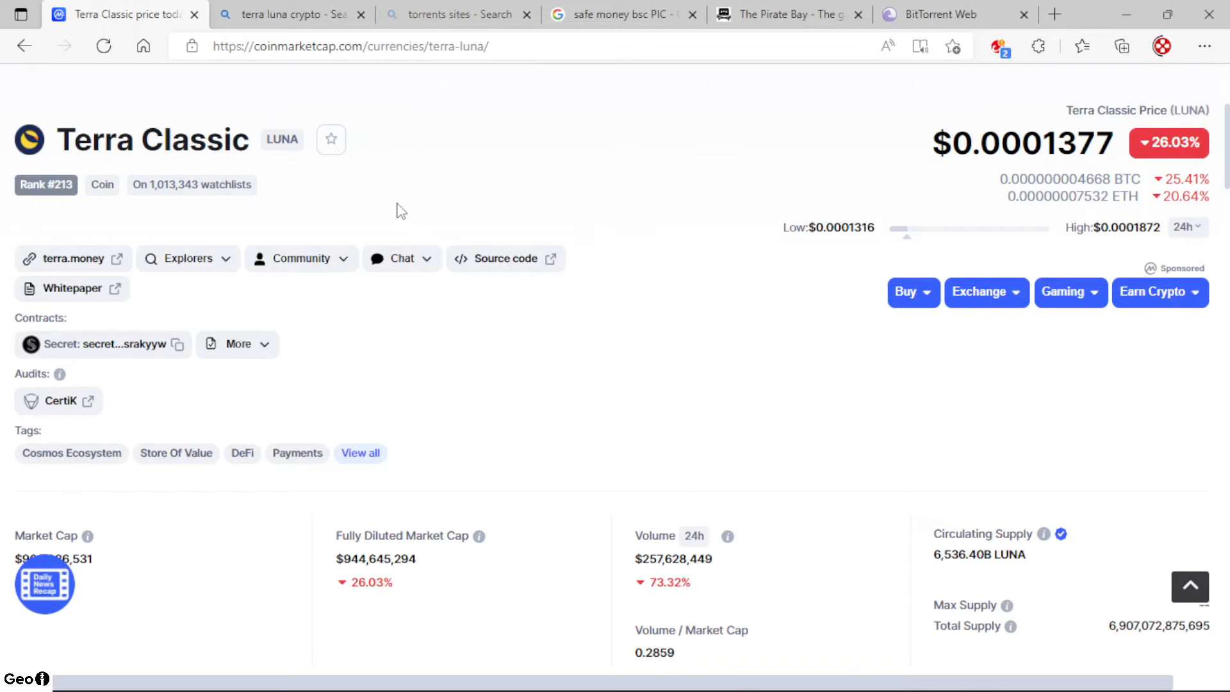
mouse_move(563, 163)
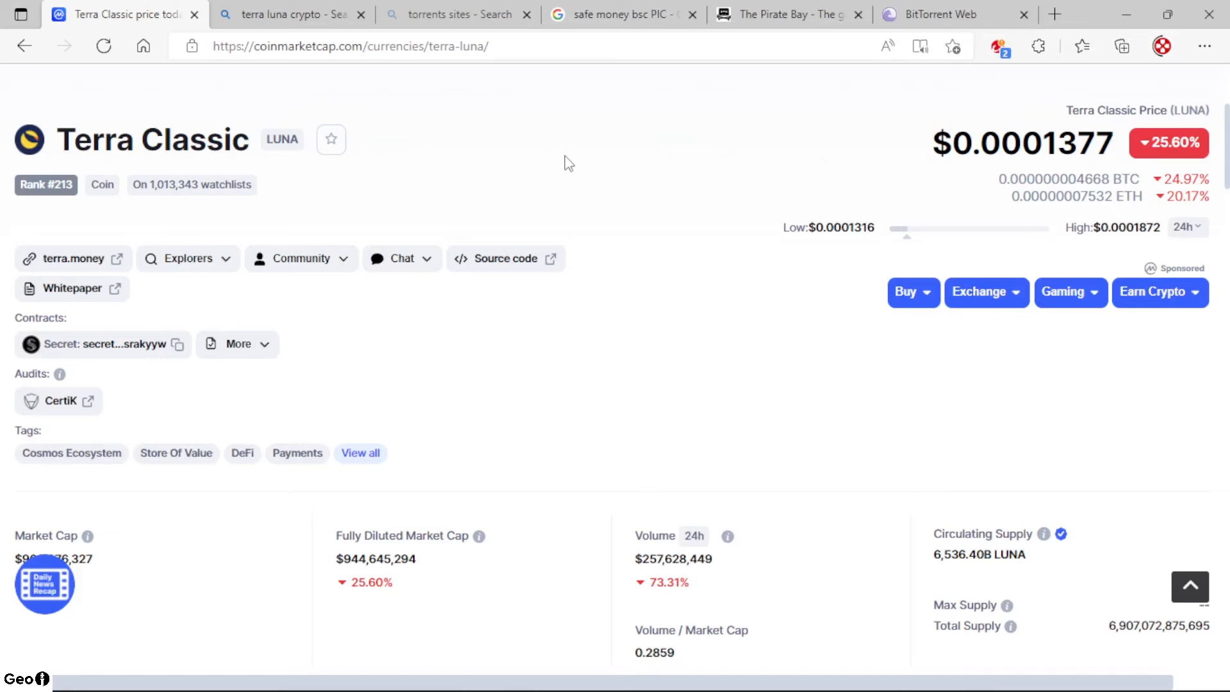
mouse_move(569, 154)
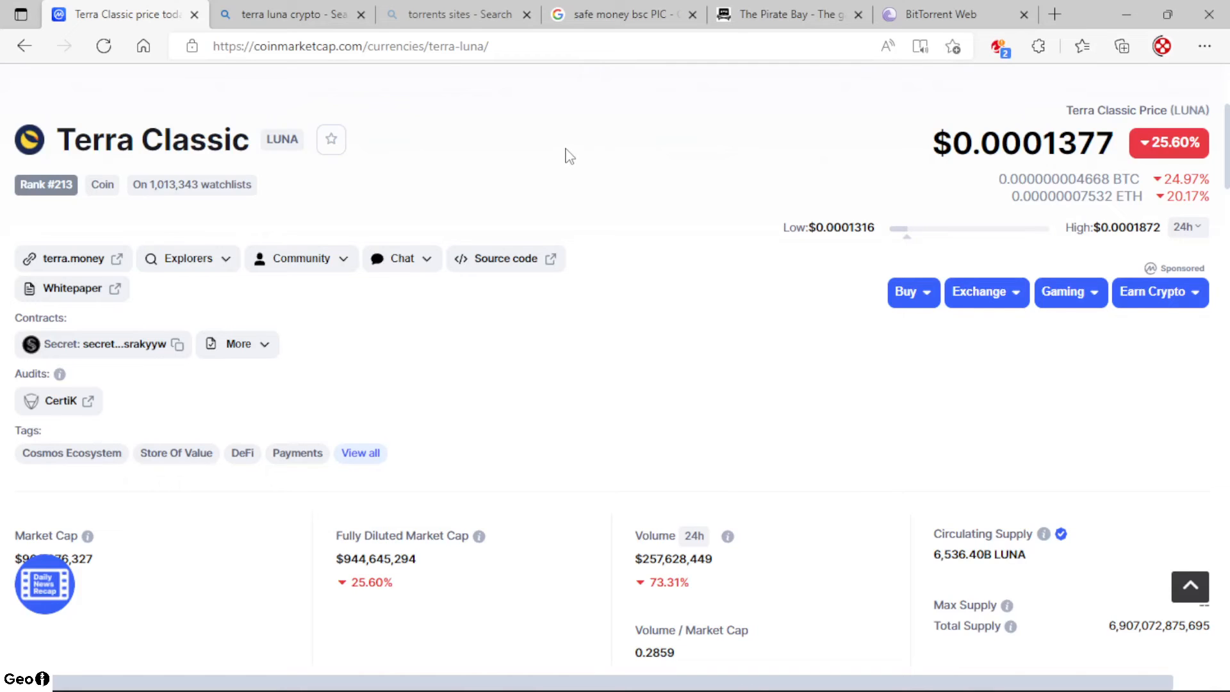
mouse_move(761, 151)
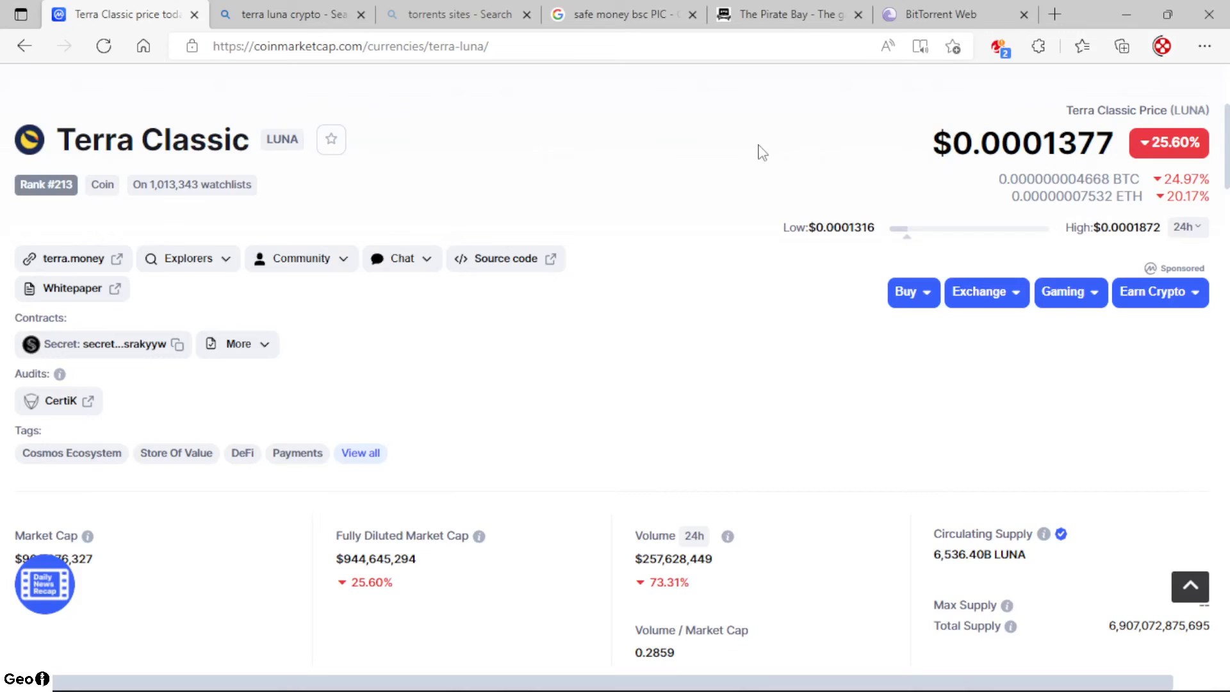
mouse_move(734, 176)
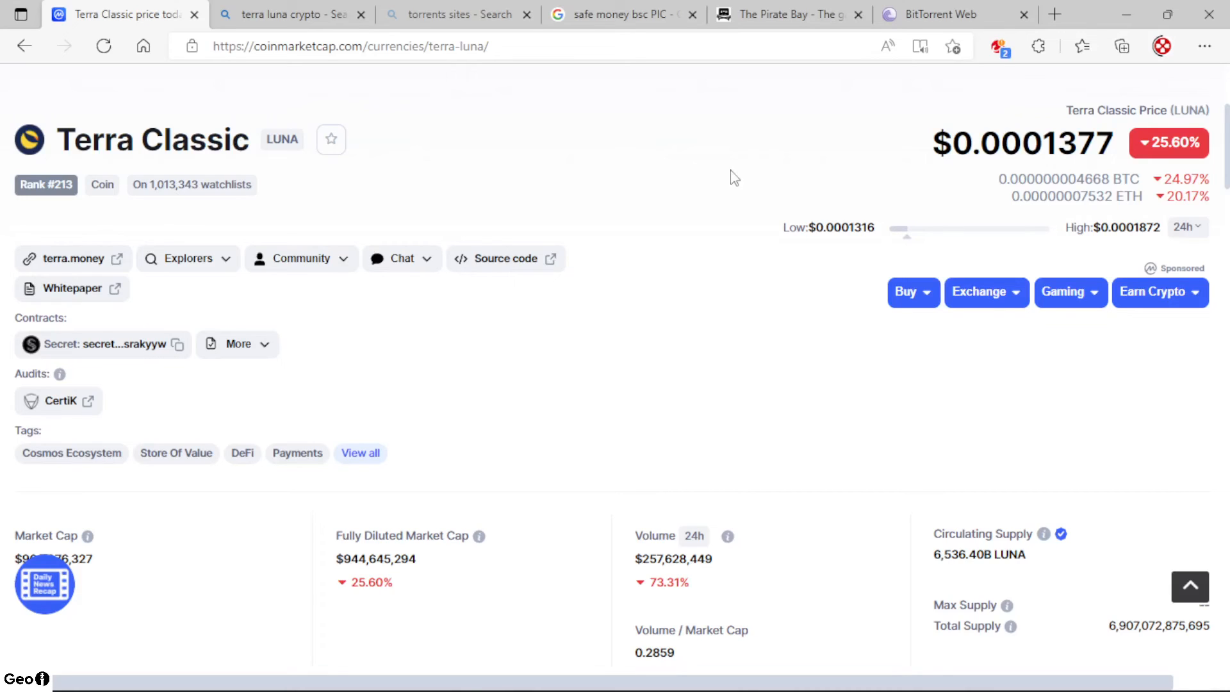
mouse_move(738, 162)
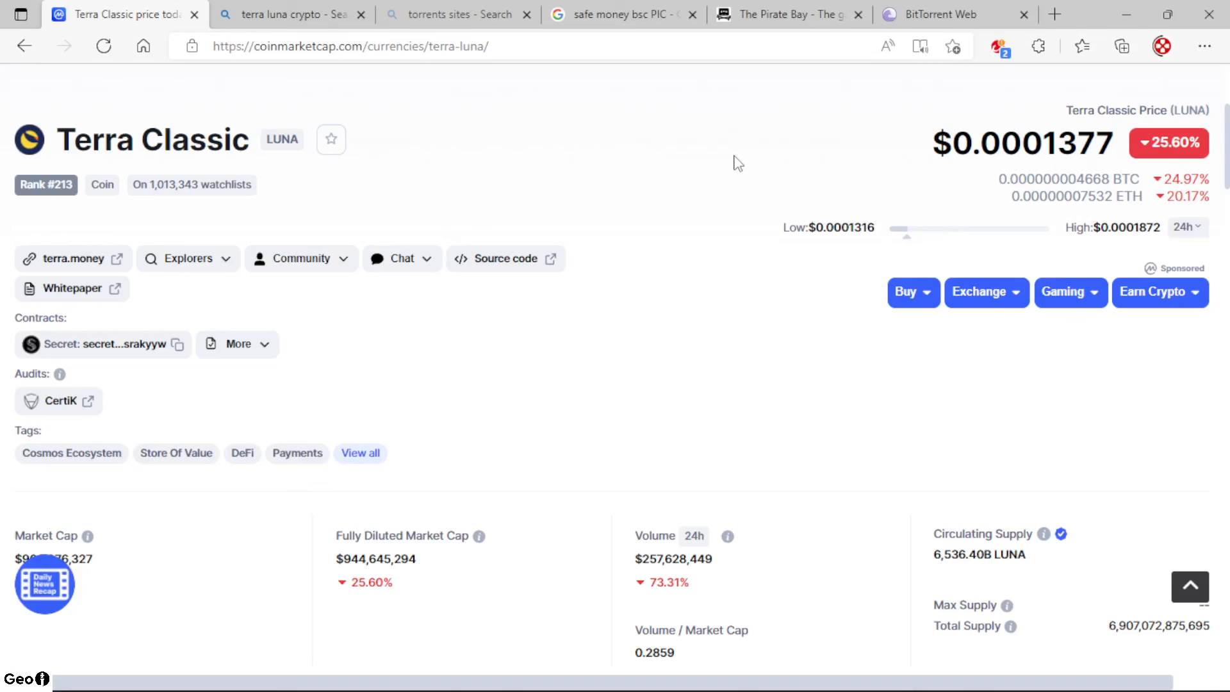
mouse_move(753, 298)
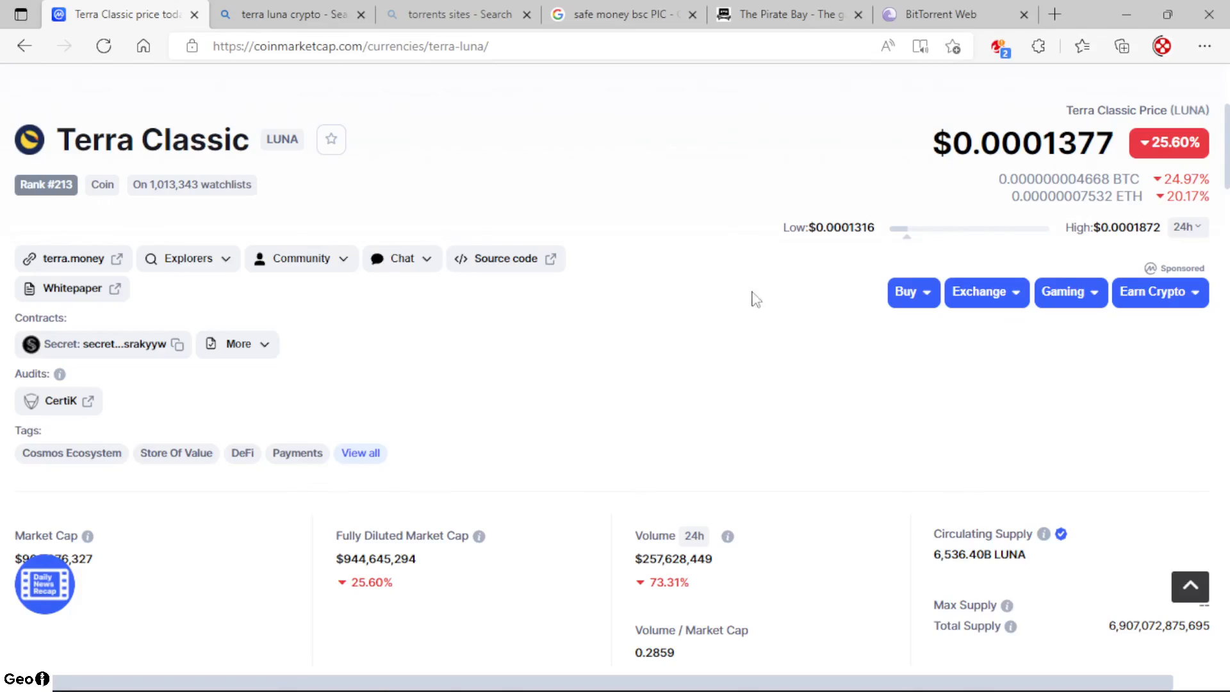